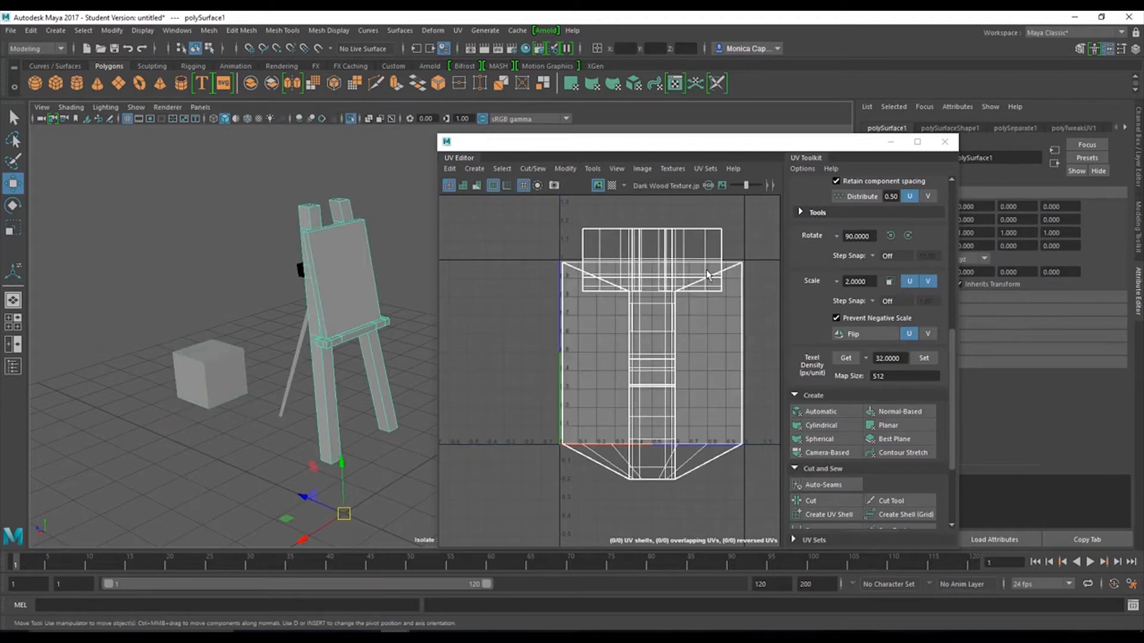
# Step: Select the easel and switch to face component mode to pick a single face
pyautogui.click(212, 371)
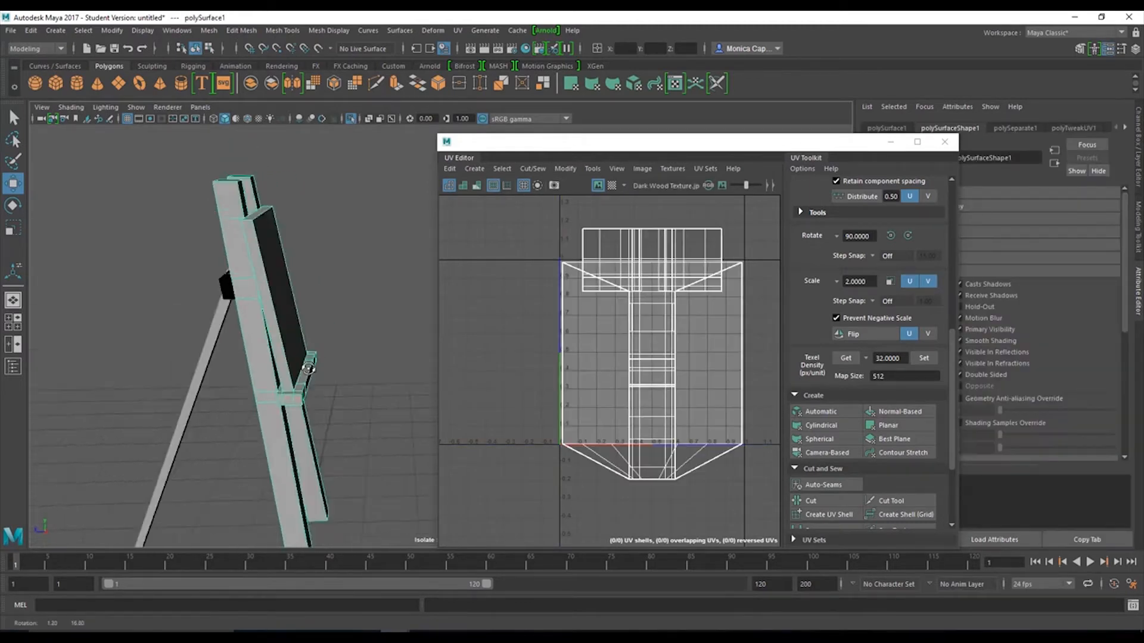
pyautogui.moveTo(306, 369); pyautogui.dragTo(313, 314)
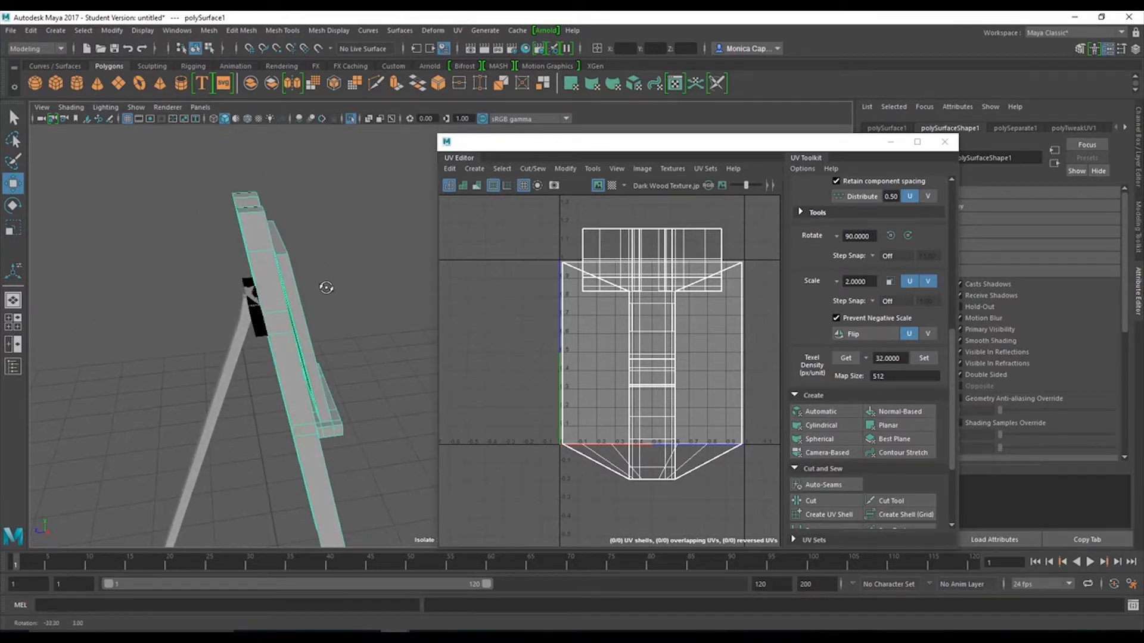
pyautogui.rightClick(265, 274)
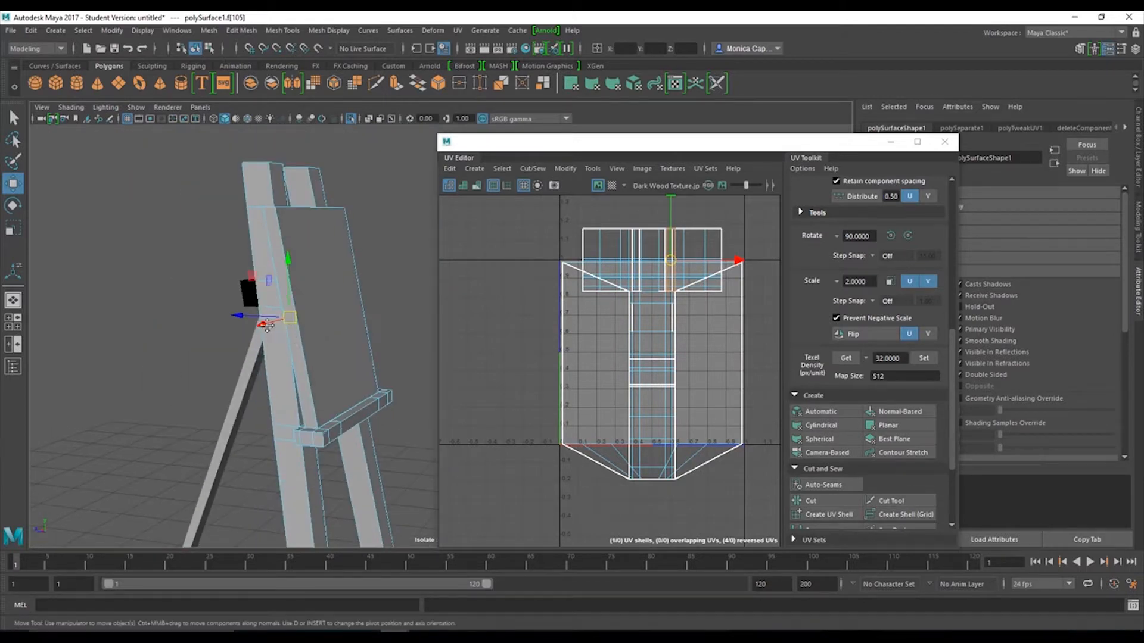
# Step: Switch the workspace to UV Editing and select the faces along one easel leg
pyautogui.click(1072, 34)
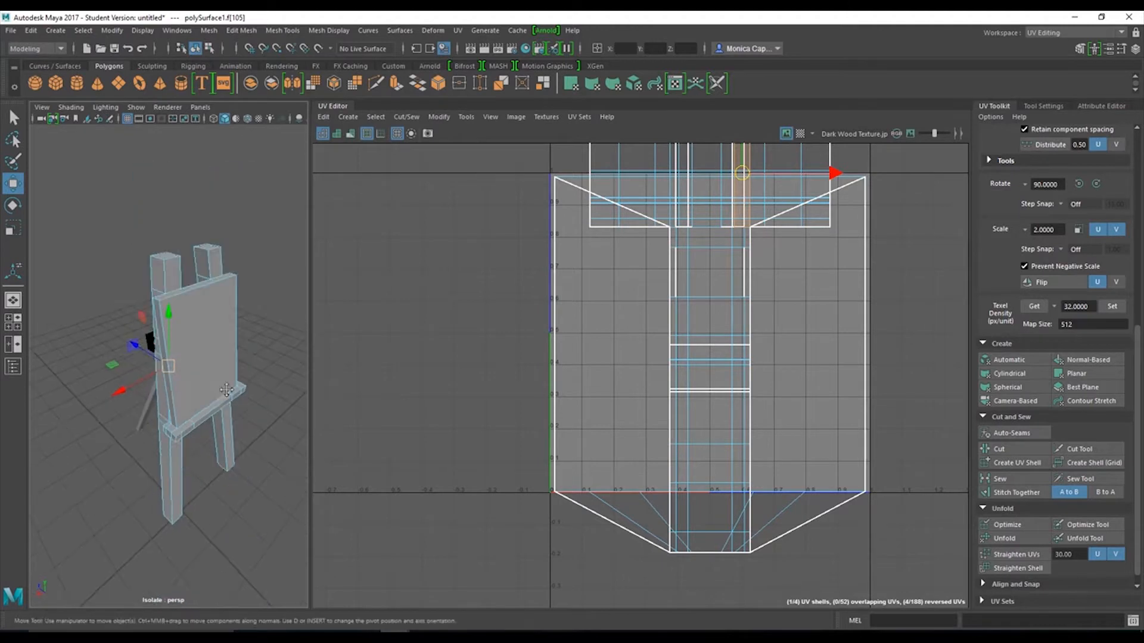
pyautogui.moveTo(227, 391); pyautogui.dragTo(287, 314)
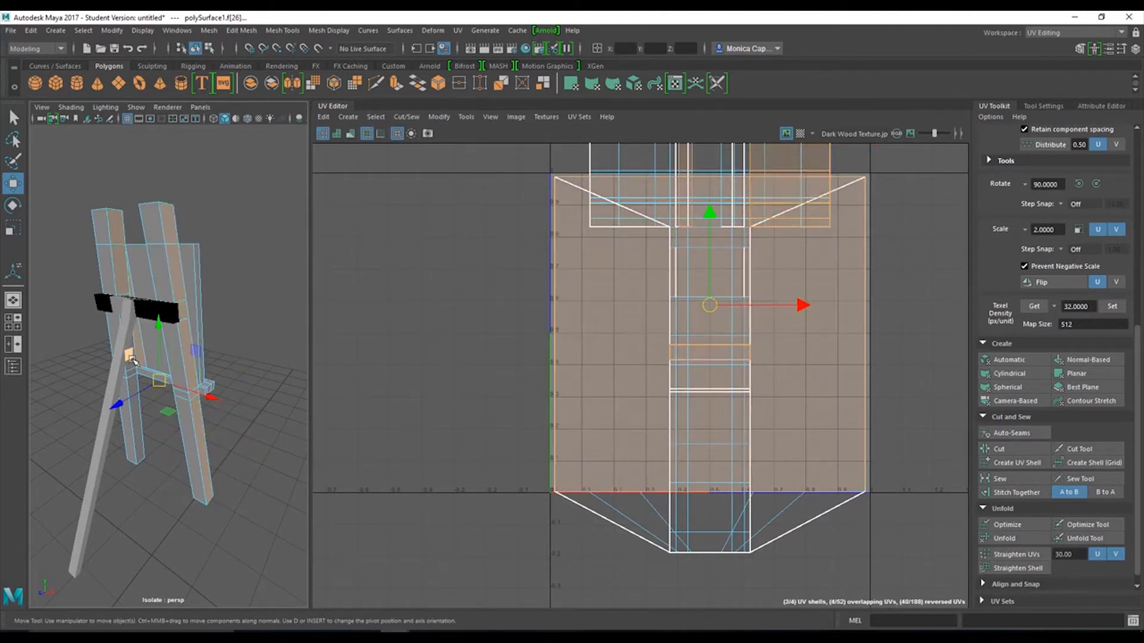
pyautogui.moveTo(160, 358); pyautogui.dragTo(114, 401)
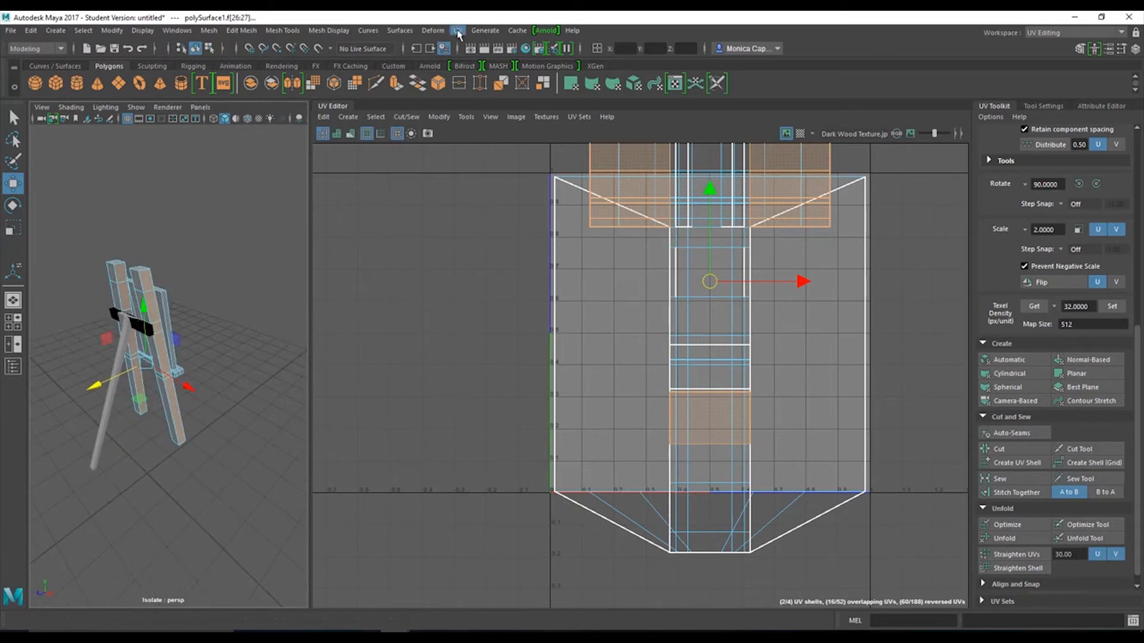
# Step: Apply a Planar projection from the X axis to the leg faces, creating a separate UV strip
pyautogui.click(456, 30)
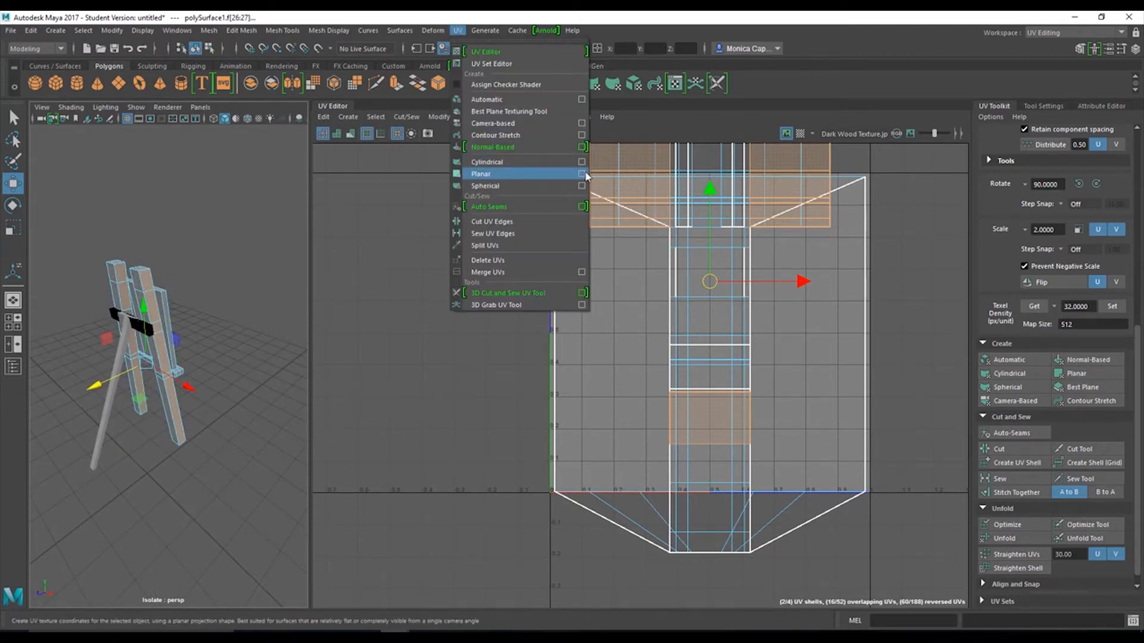
pyautogui.click(582, 174)
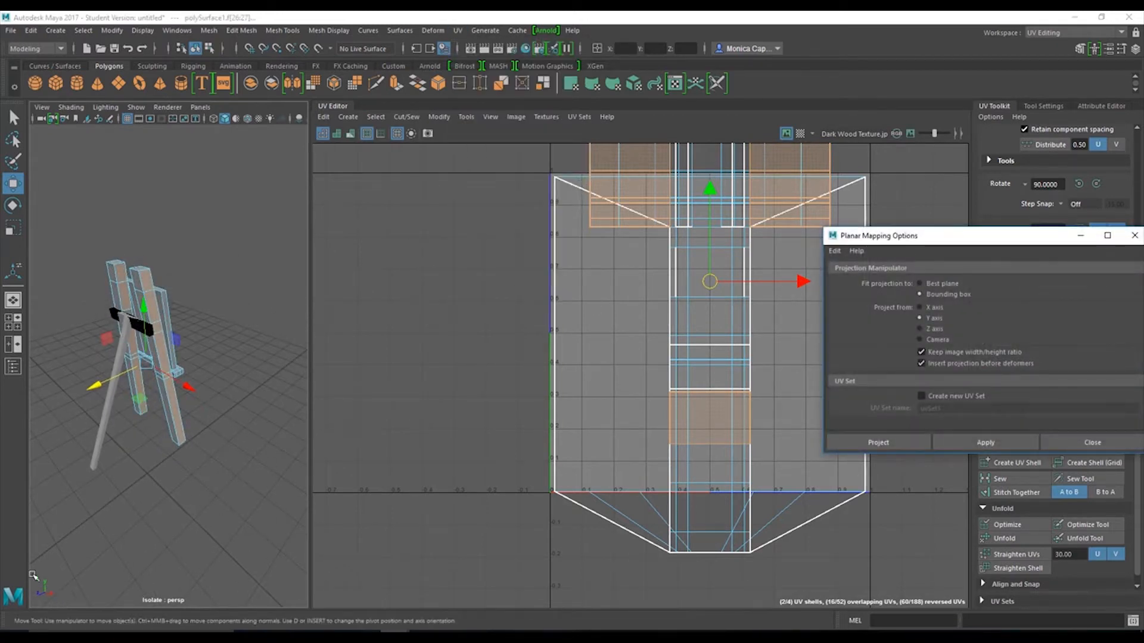
pyautogui.click(919, 307)
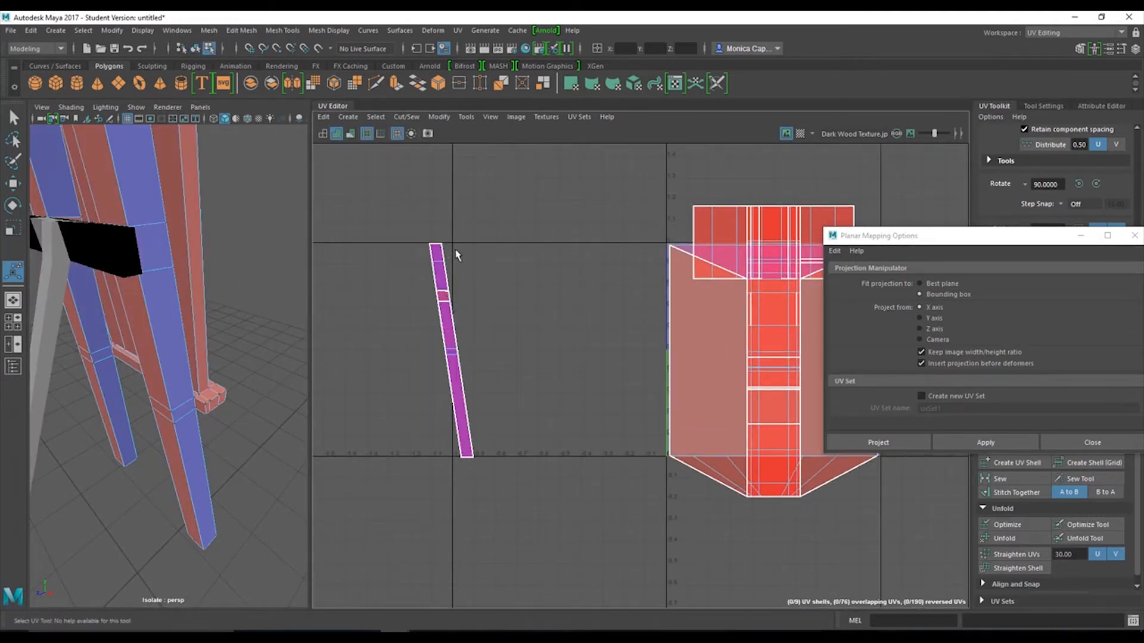
# Step: Flip the new leg shell via the marking menu and move it beside the first leg strip
pyautogui.click(434, 251)
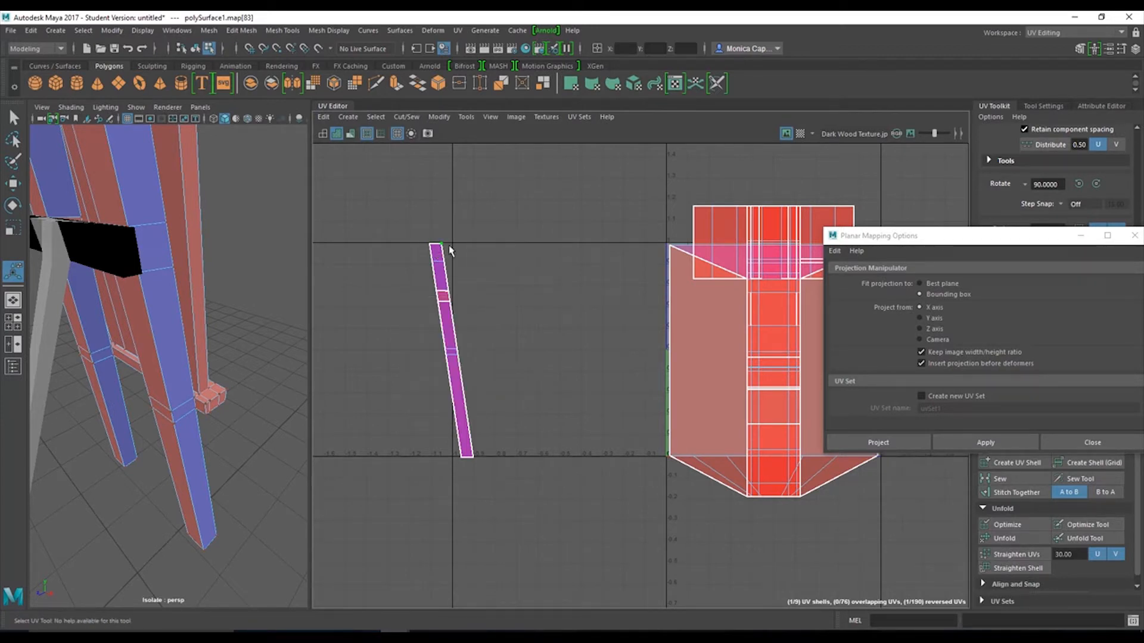
pyautogui.rightClick(441, 252)
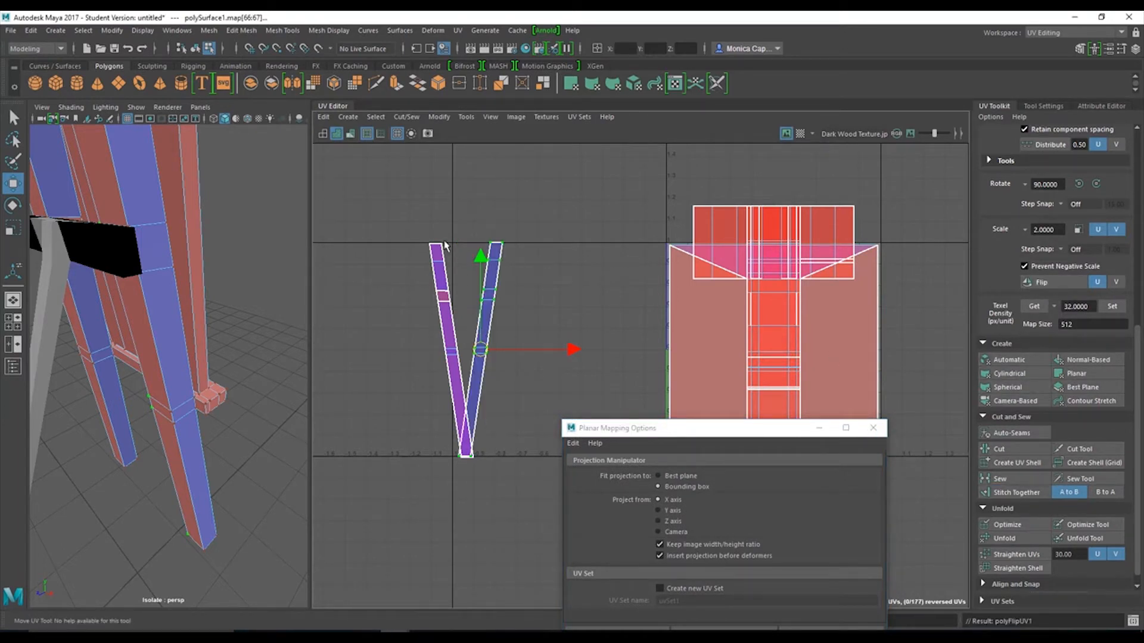
pyautogui.rightClick(441, 258)
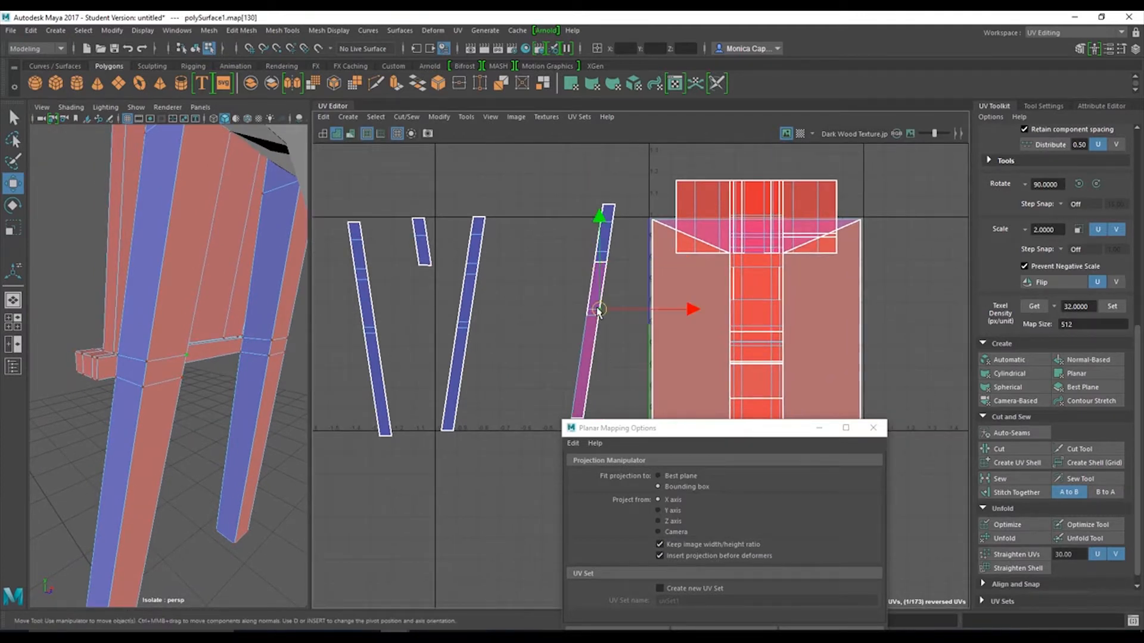
pyautogui.moveTo(596, 311); pyautogui.dragTo(545, 312)
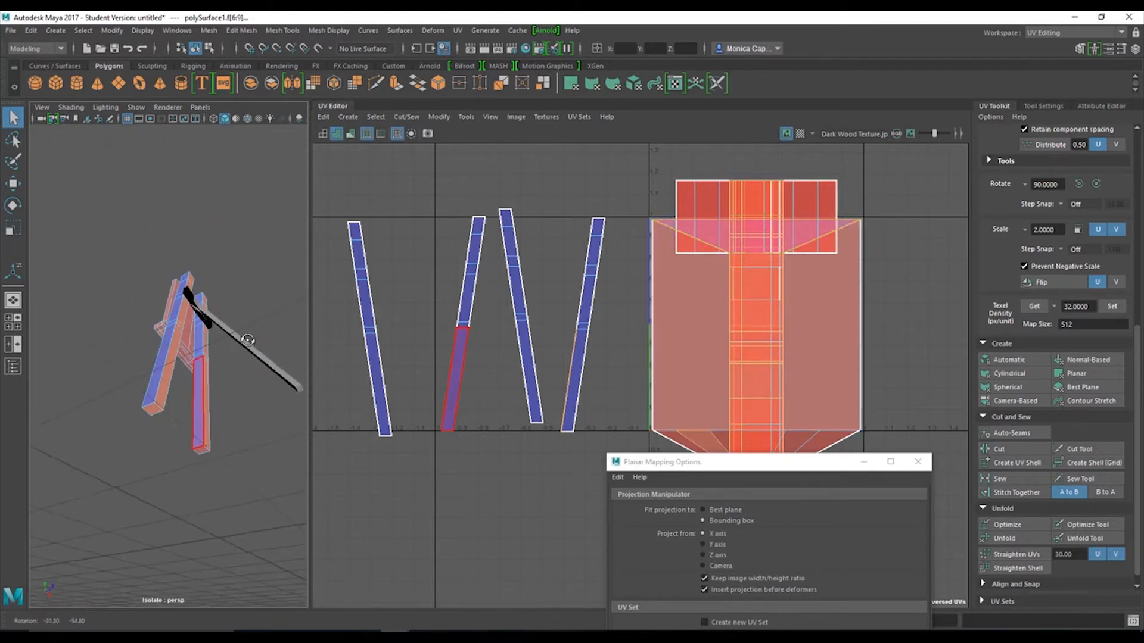
# Step: Select the upright's faces and project them along the Z axis into two strips beside the leg shells
pyautogui.moveTo(248, 340); pyautogui.dragTo(270, 407)
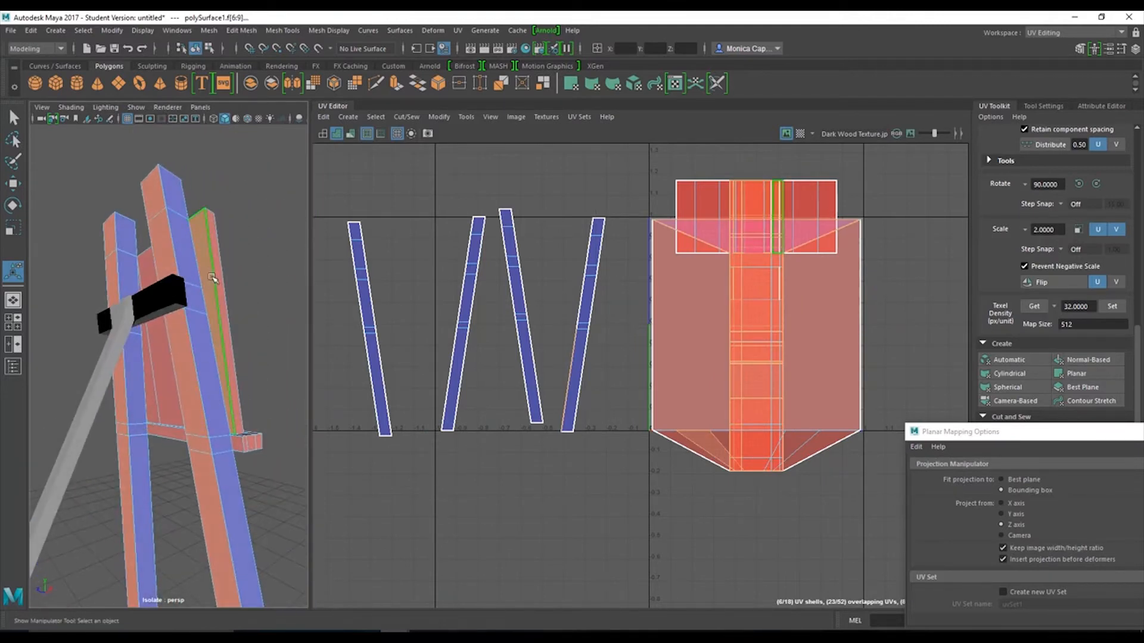
pyautogui.moveTo(212, 292); pyautogui.dragTo(278, 350)
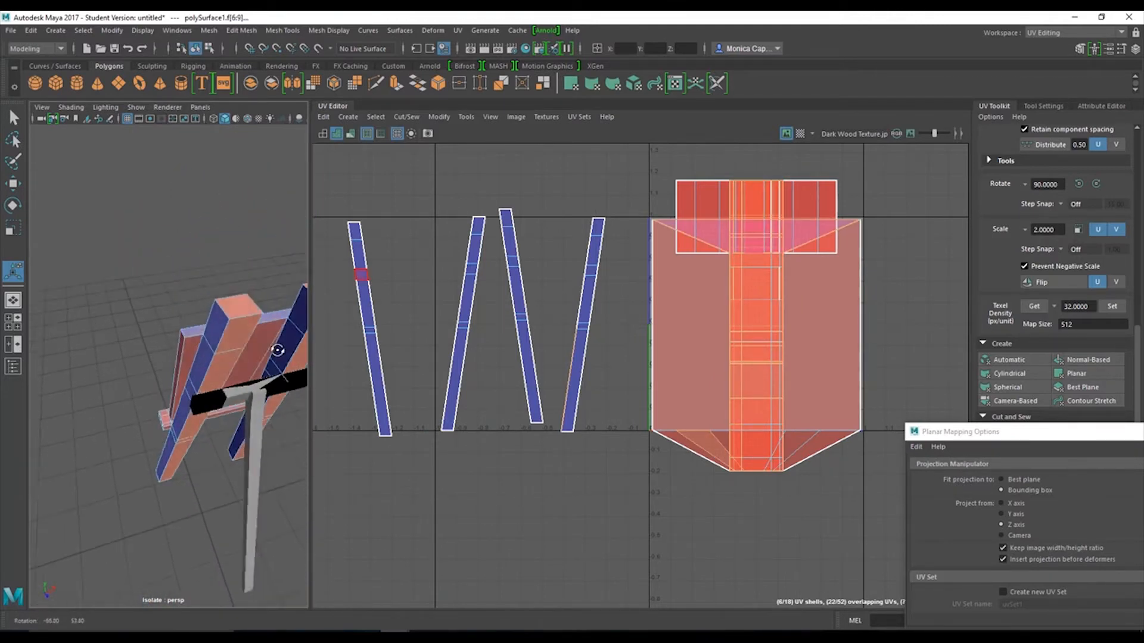
pyautogui.click(212, 391)
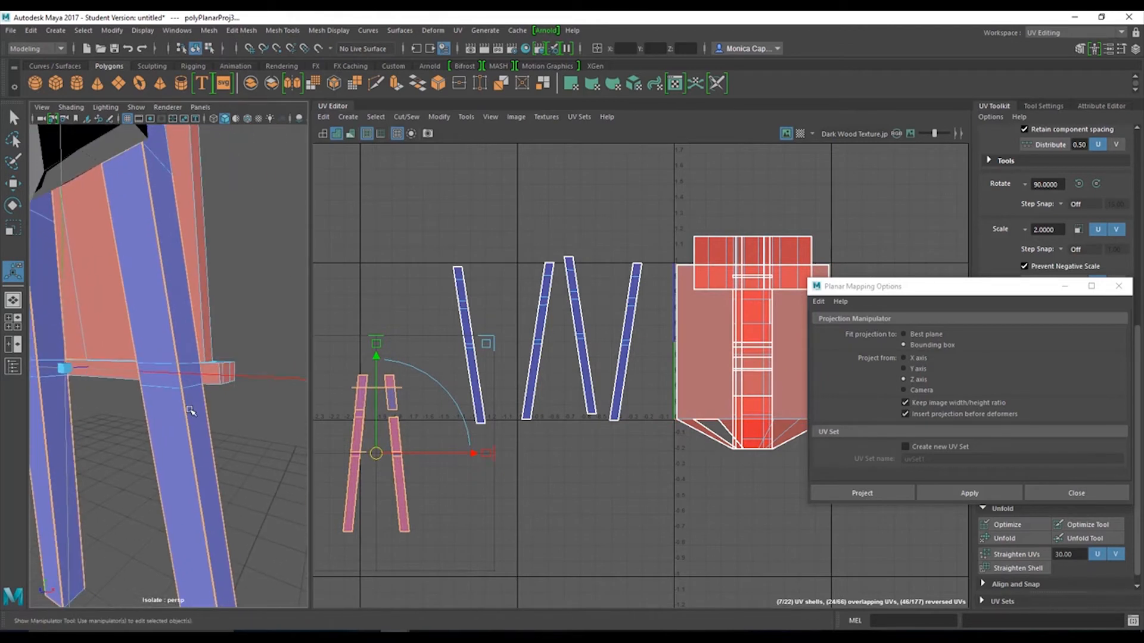
pyautogui.moveTo(190, 409); pyautogui.dragTo(131, 437)
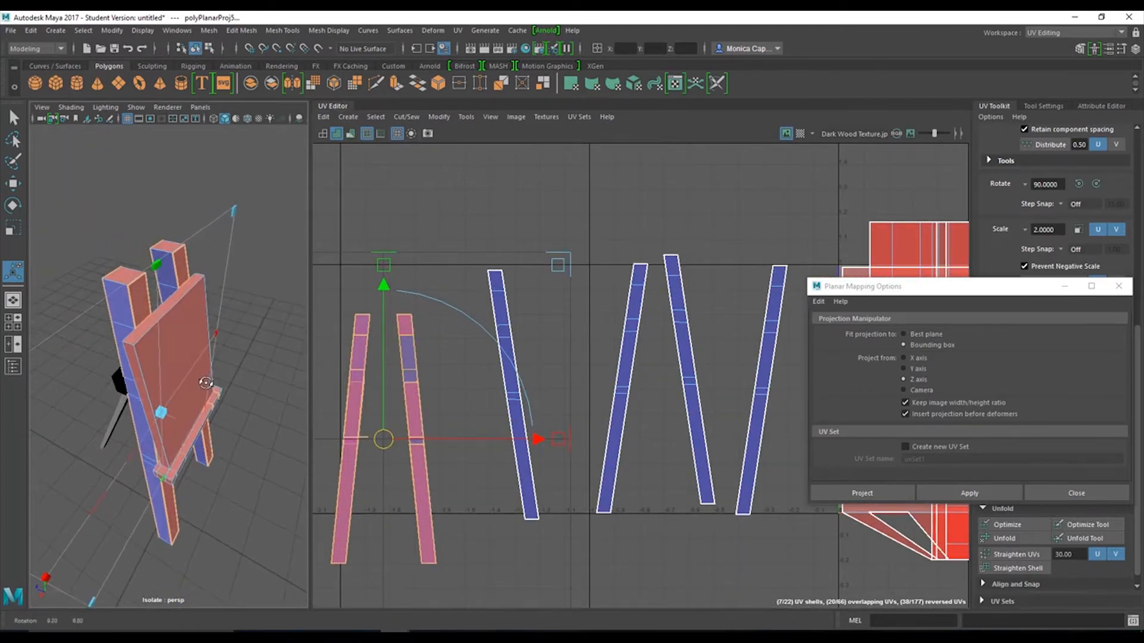
pyautogui.moveTo(206, 382); pyautogui.dragTo(268, 343)
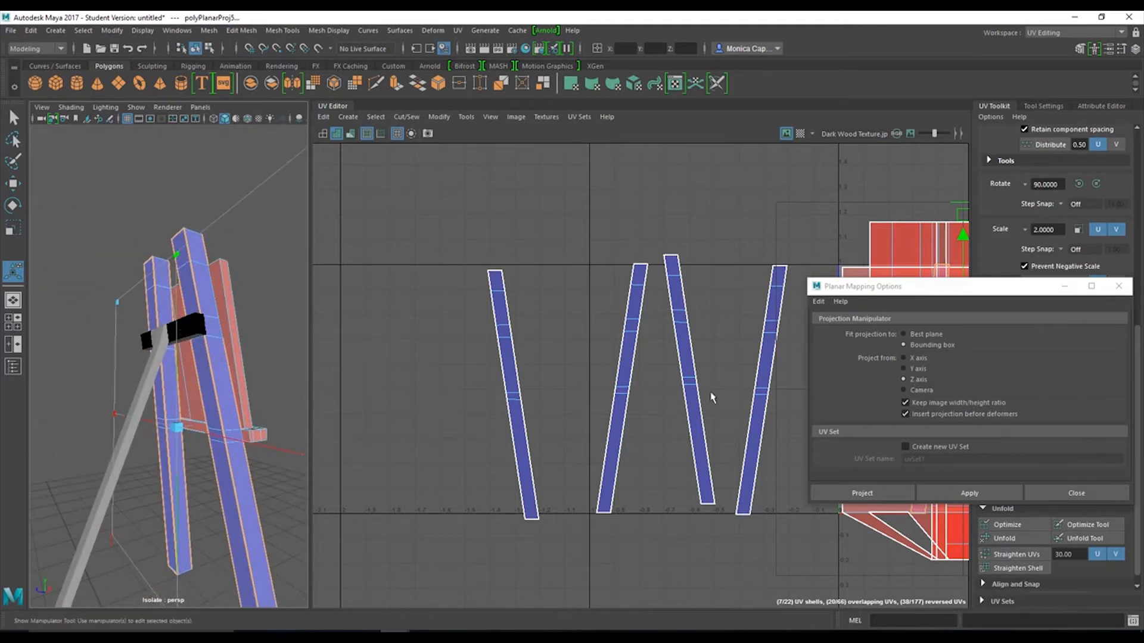
pyautogui.moveTo(865, 285); pyautogui.dragTo(926, 423)
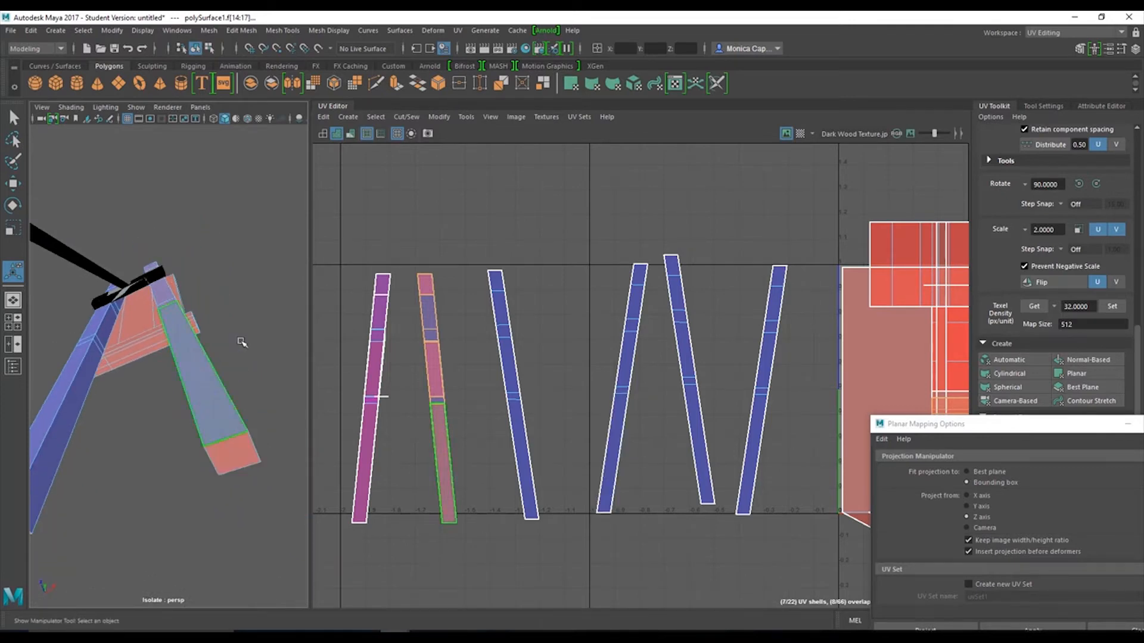
# Step: Switch the UV Editor to UV Shell selection for the easel's leg strips
pyautogui.moveTo(241, 343); pyautogui.dragTo(170, 415)
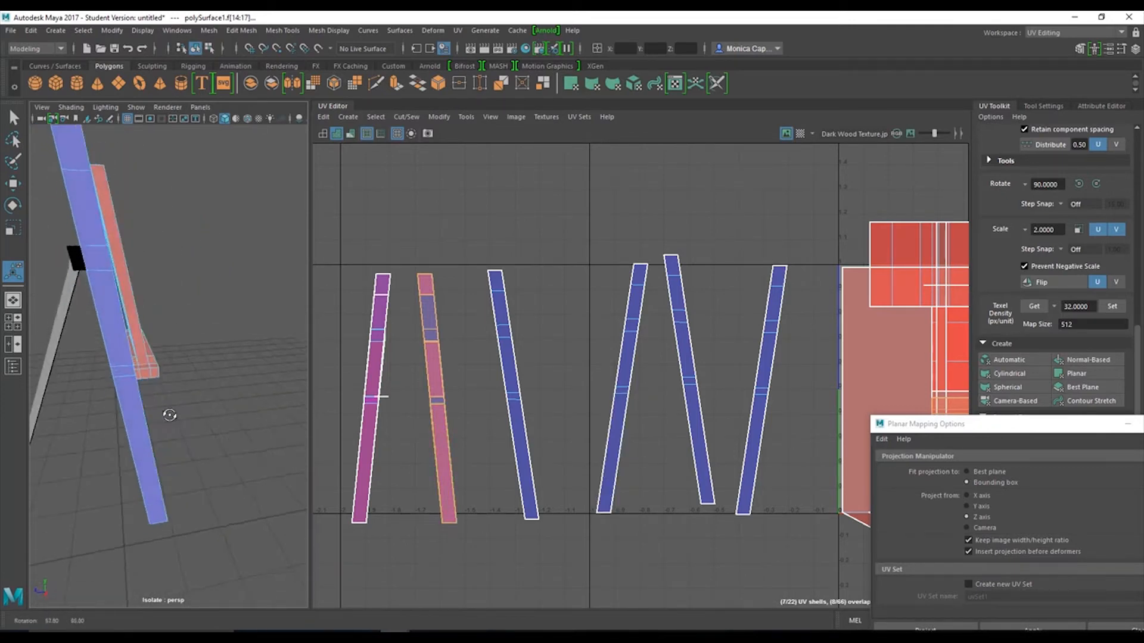
pyautogui.click(925, 531)
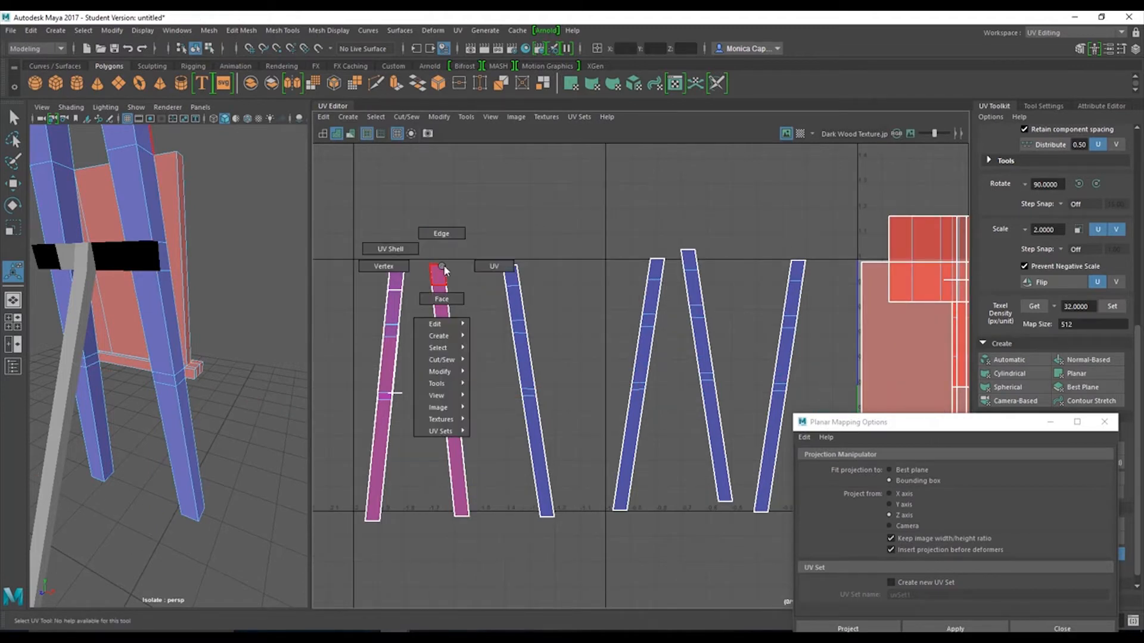
pyautogui.click(440, 282)
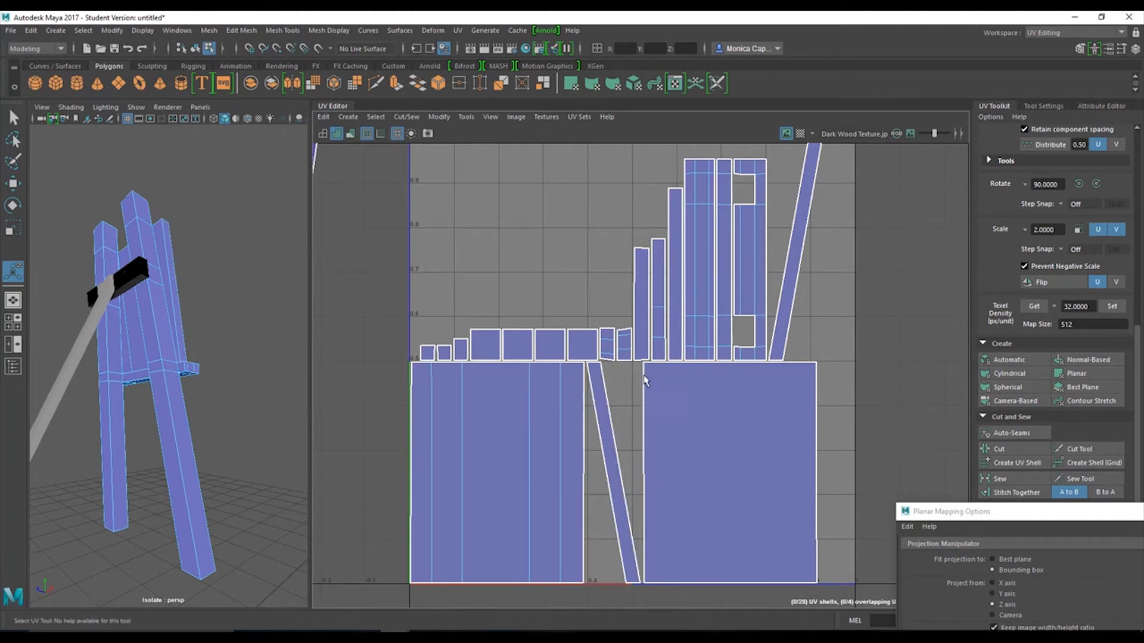
pyautogui.moveTo(232, 331)
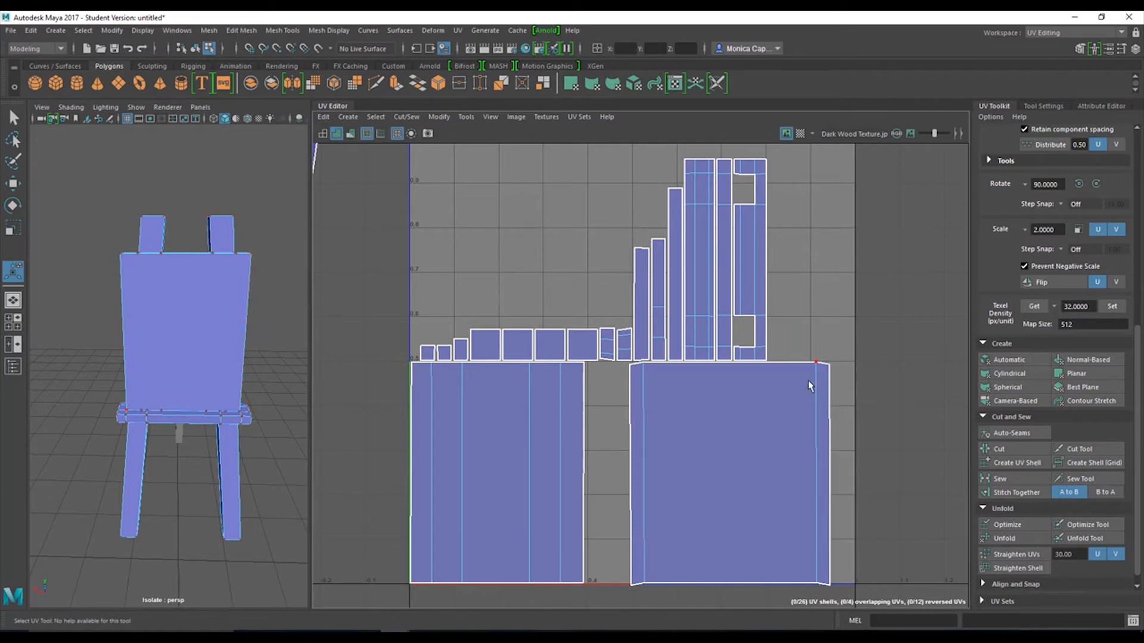
# Step: Select the large board shell and fit it along the bottom of the 0–1 UV range
pyautogui.click(632, 368)
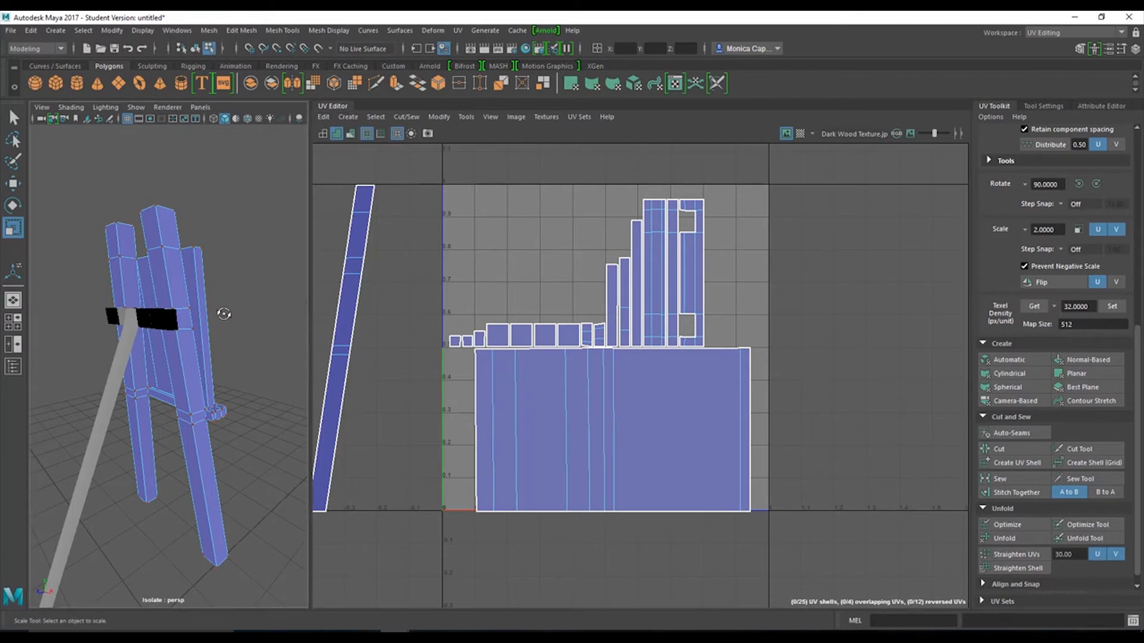
# Step: Stitch two neighbouring easel shells together along their shared border edge
pyautogui.moveTo(224, 313); pyautogui.dragTo(158, 332)
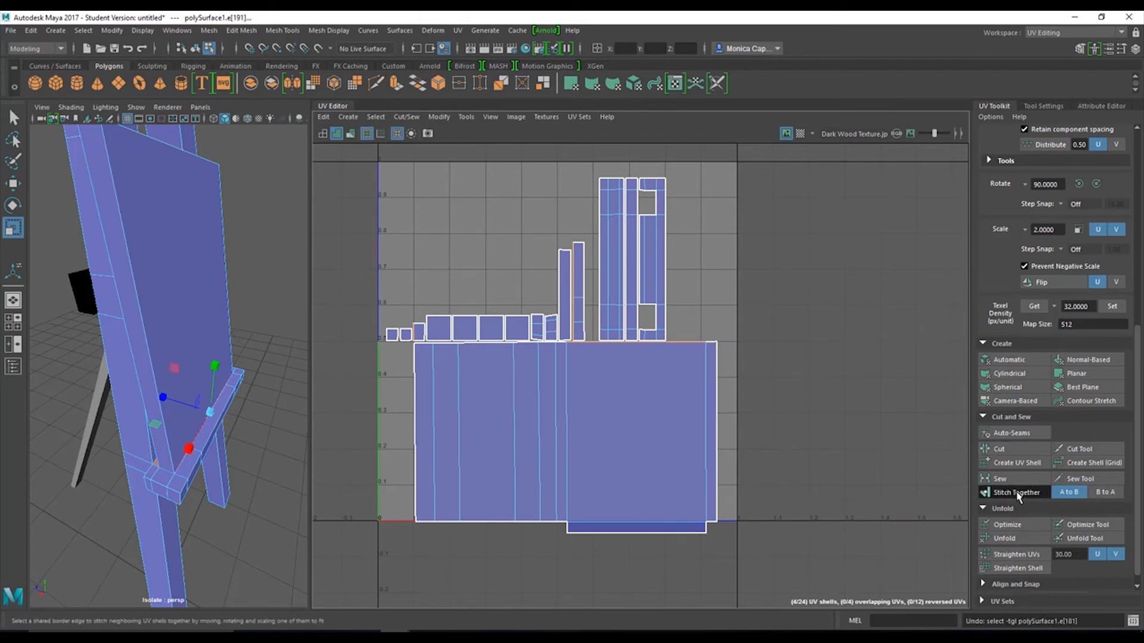
pyautogui.click(1016, 492)
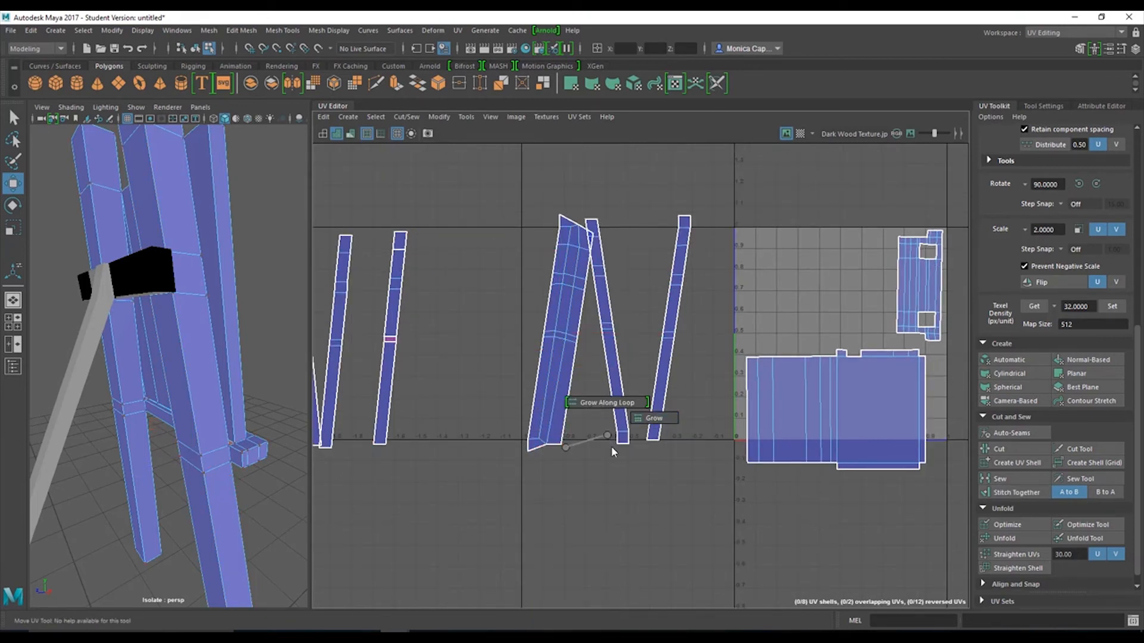
pyautogui.moveTo(398, 395)
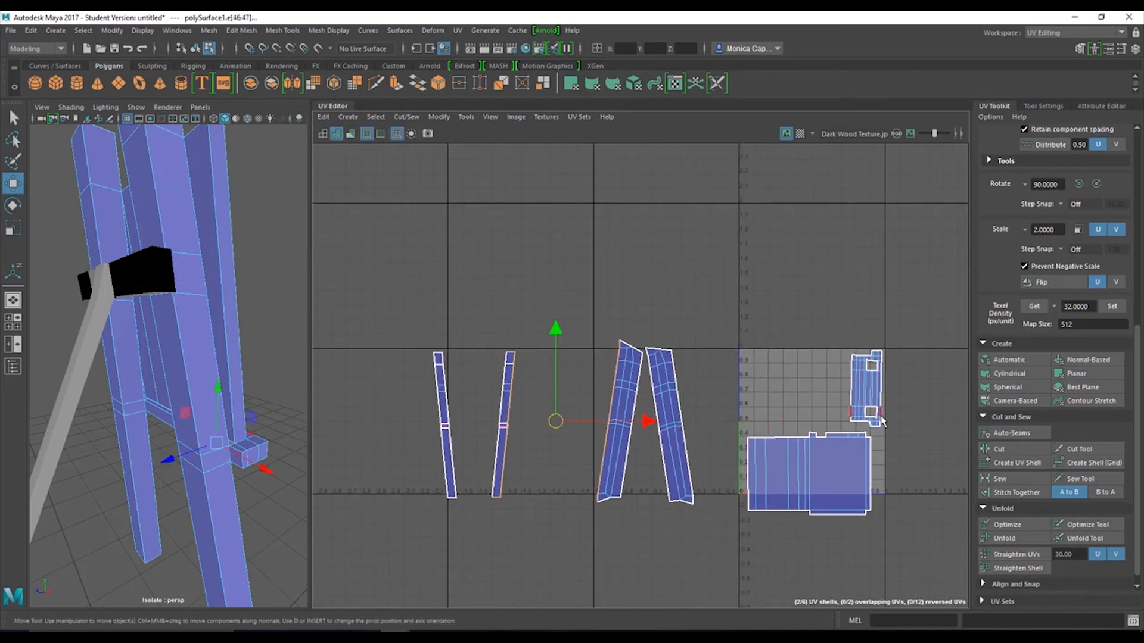
# Step: Pick the small upper-right shell and convert the selection to entire UV shells
pyautogui.click(1015, 492)
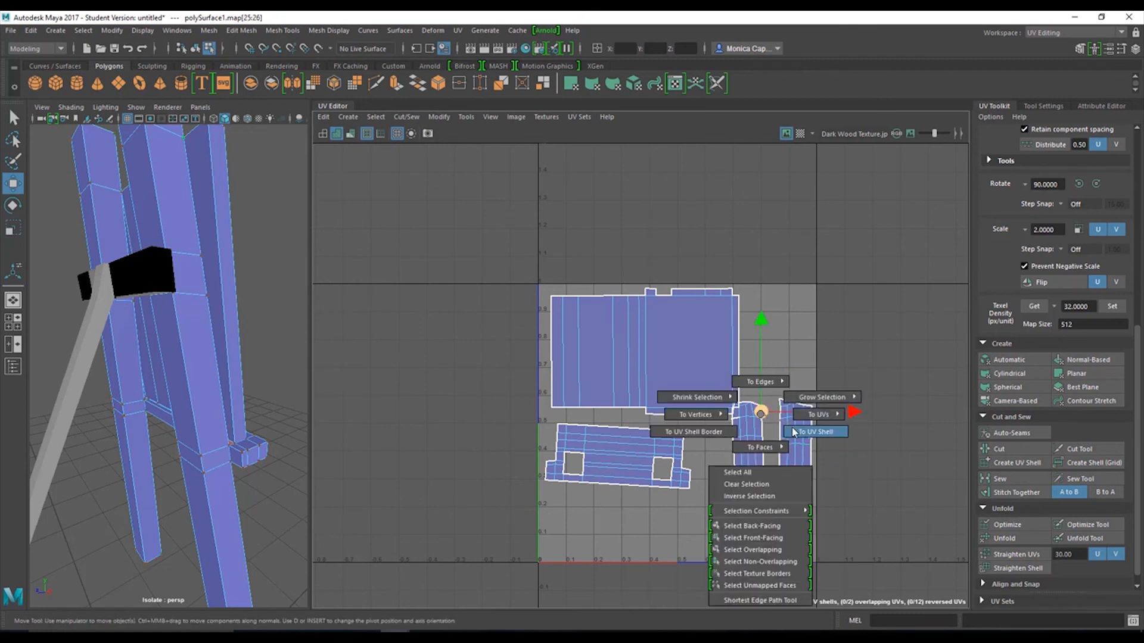
pyautogui.click(815, 431)
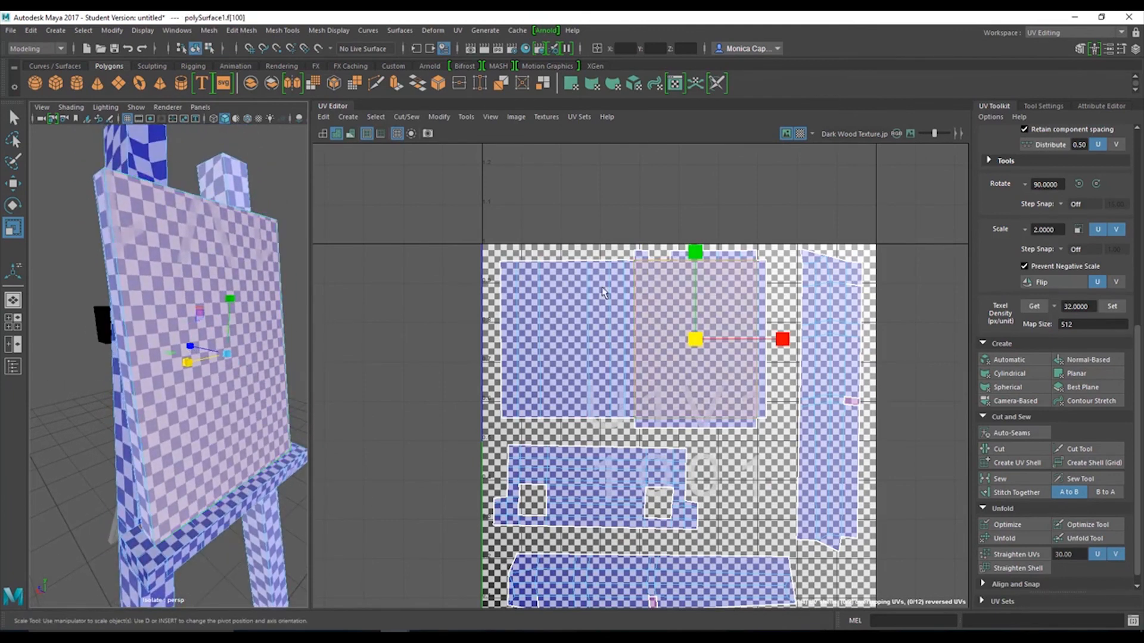
pyautogui.moveTo(723, 383)
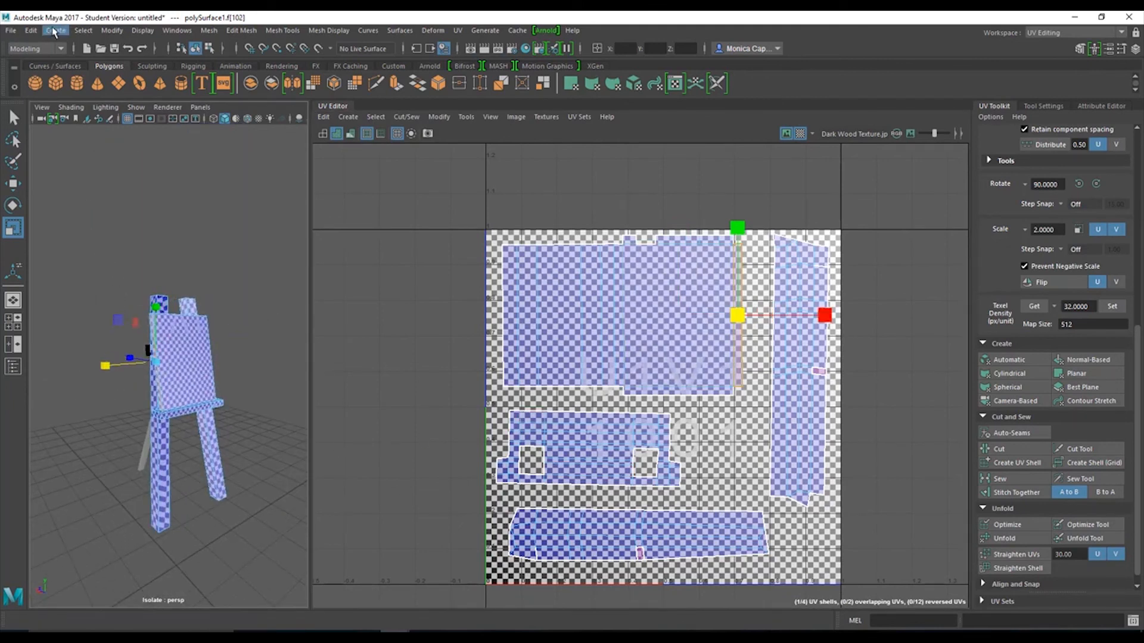
# Step: Bring up Edit > Delete by Type to remove the easel's construction history
pyautogui.click(31, 30)
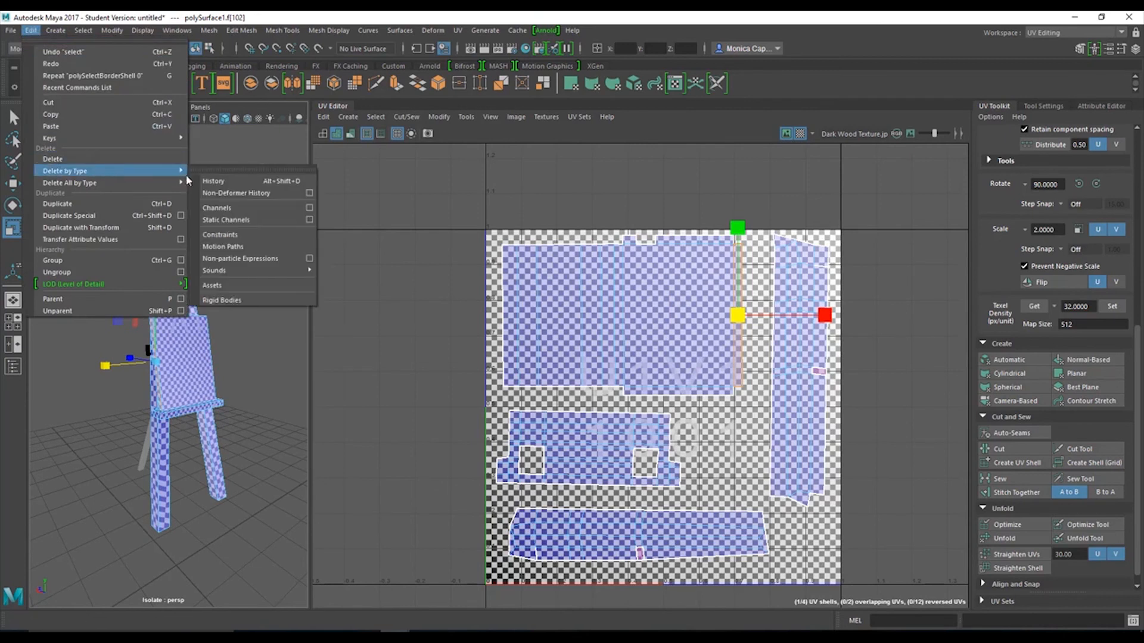